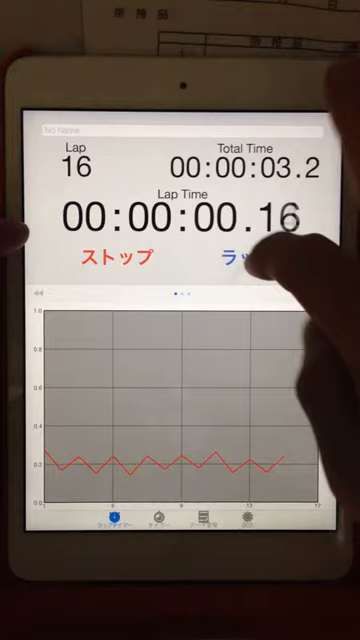
{"action": "left_click", "coordinate": [276, 252]}
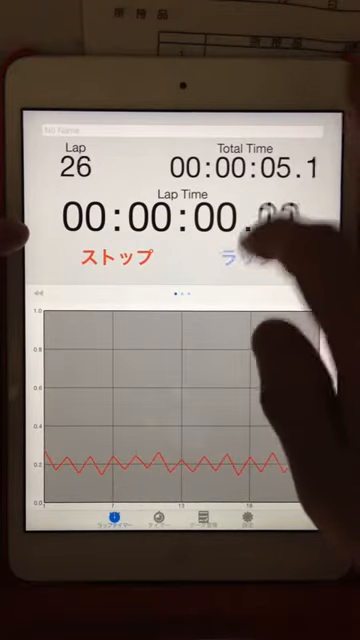